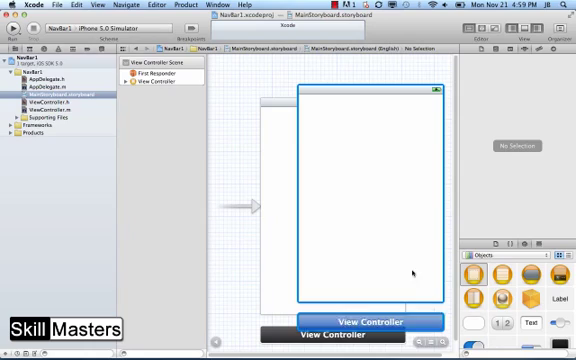
- Place a second View Controller on the storyboard canvas beside the existing scene
{"action": "left_click", "coordinate": [378, 320]}
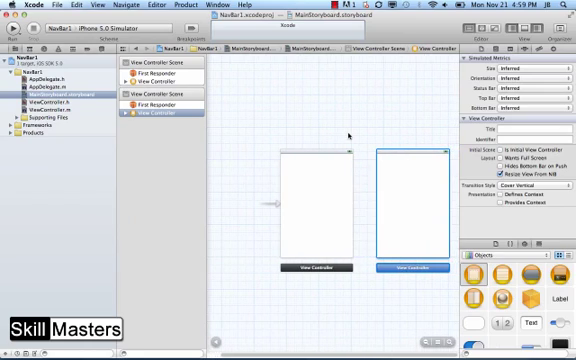
{"action": "mouse_move", "coordinate": [420, 300]}
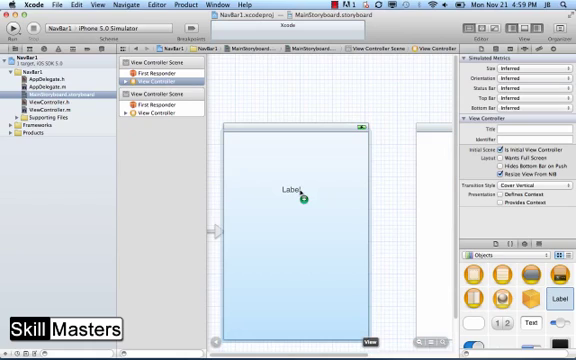
- Place a label on the first view to become the View 1 title
{"action": "left_click", "coordinate": [292, 188]}
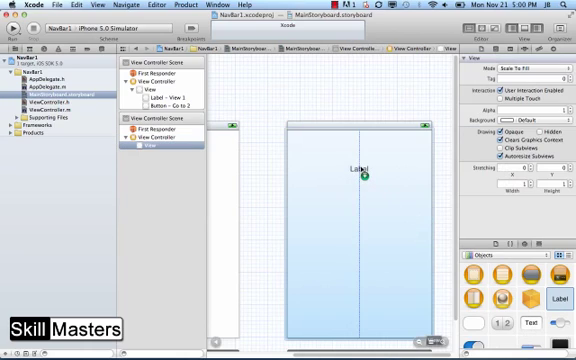
- Place a label on the second view and name it 'View' for the View 2 title
{"action": "left_click", "coordinate": [356, 172]}
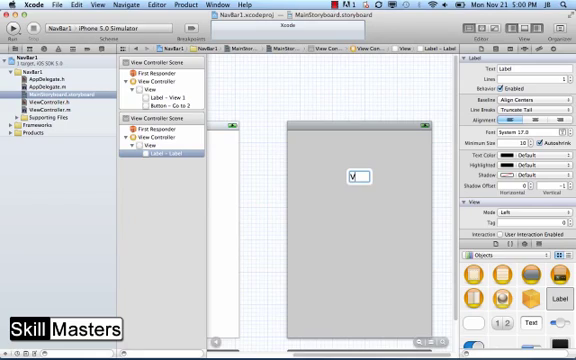
{"action": "type", "text": "View 2"}
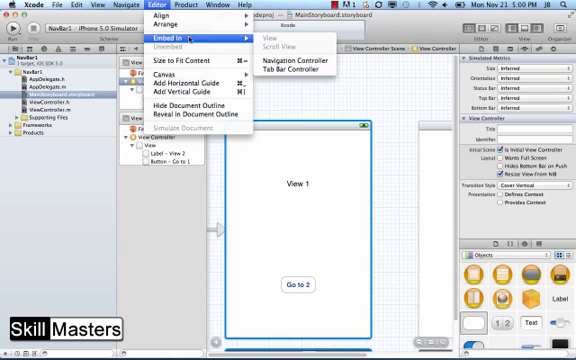
- Wrap the first view controller in a Navigation Controller via Editor > Embed In and review it
{"action": "left_click", "coordinate": [296, 60]}
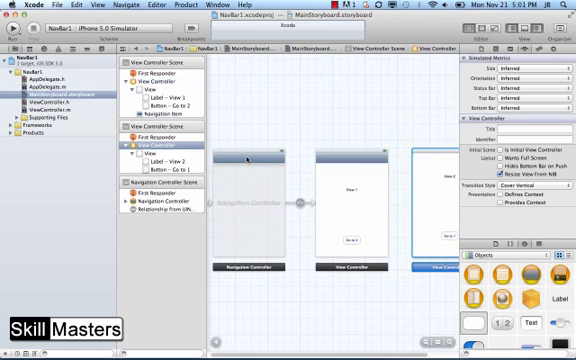
{"action": "left_click", "coordinate": [252, 198]}
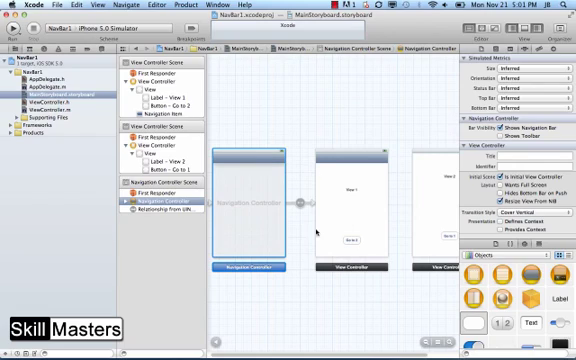
{"action": "mouse_move", "coordinate": [360, 216]}
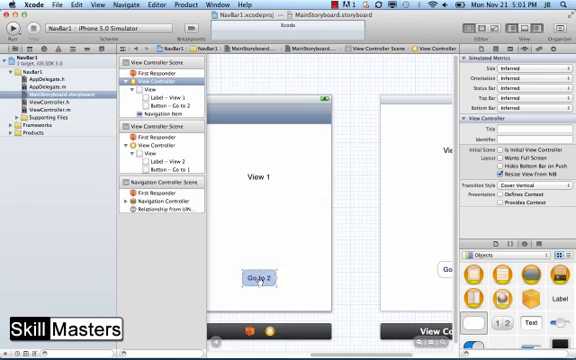
- Connect the Go to 2 button to the second view controller with a Push segue and review it
{"action": "left_click", "coordinate": [262, 276]}
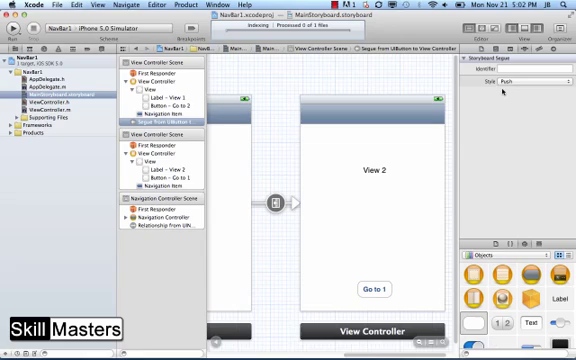
{"action": "left_click", "coordinate": [548, 80]}
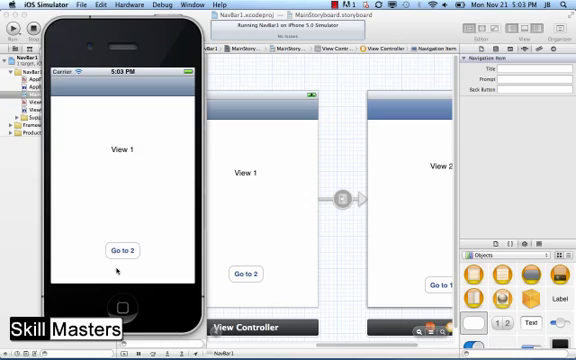
{"action": "left_click", "coordinate": [116, 248]}
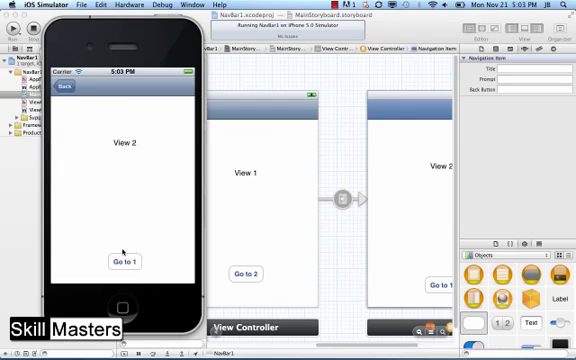
{"action": "left_click", "coordinate": [68, 88]}
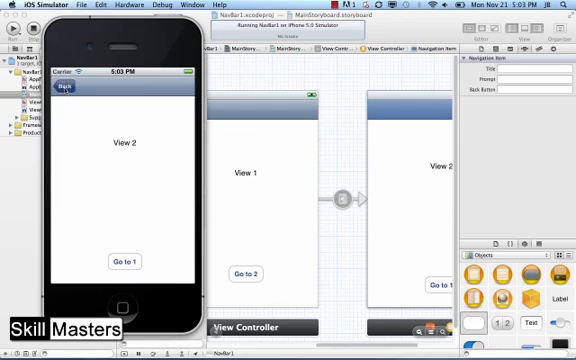
{"action": "left_click", "coordinate": [66, 88]}
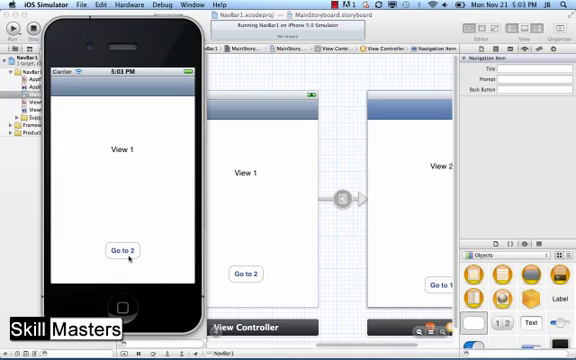
{"action": "left_click", "coordinate": [120, 254]}
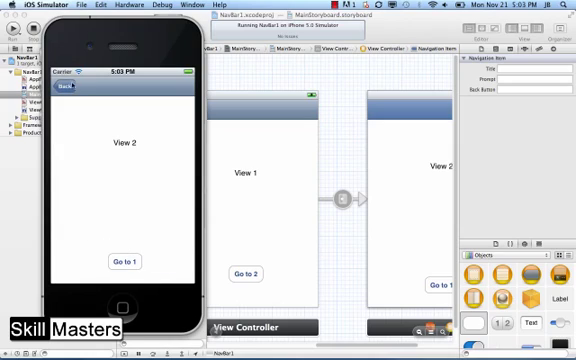
{"action": "left_click", "coordinate": [62, 88]}
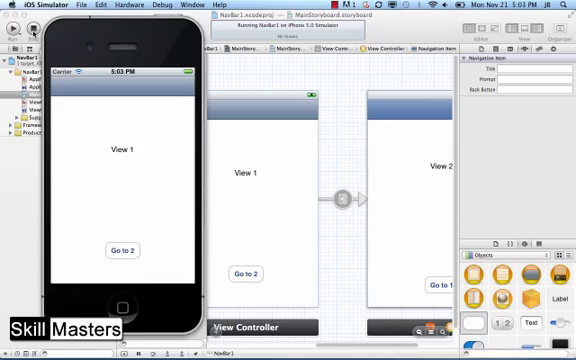